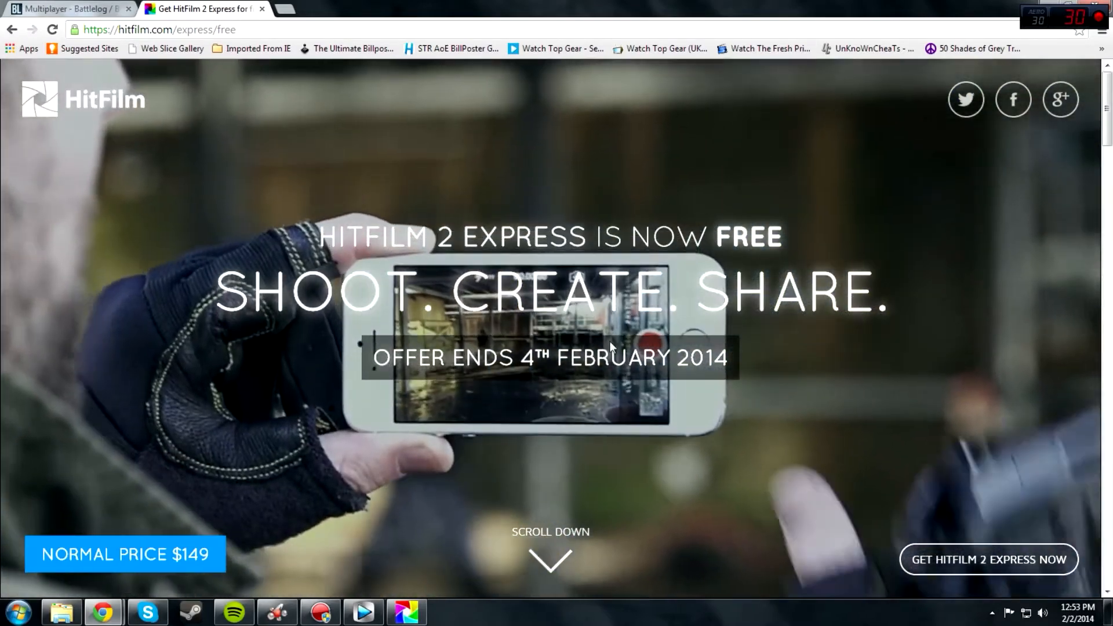
{"action": "mouse_move", "coordinate": [622, 329]}
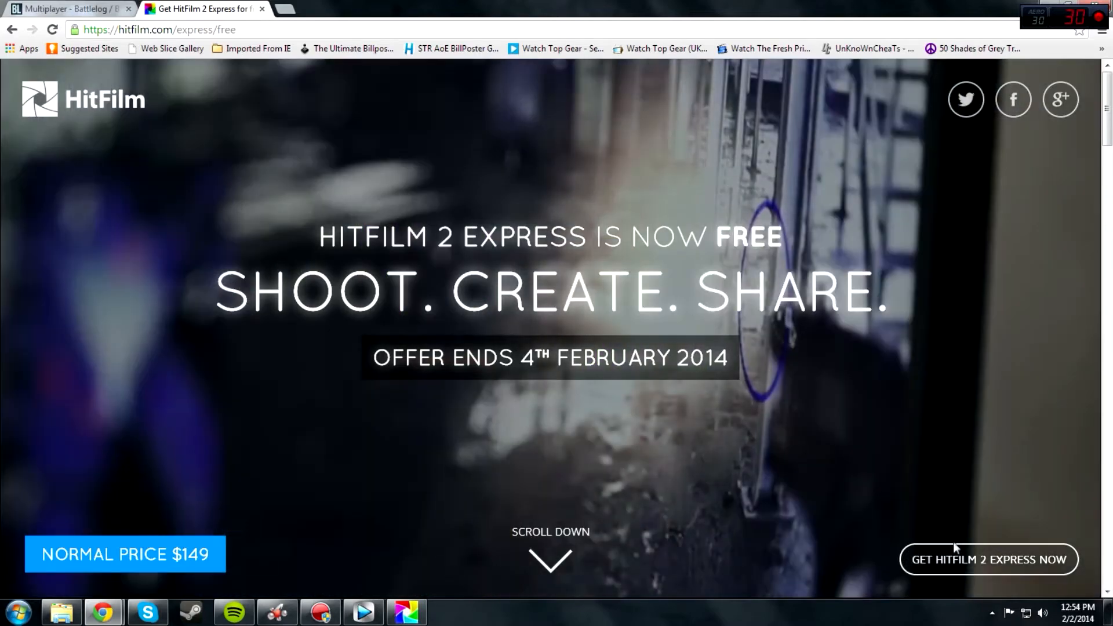
Reach the HitFilm 2 Express download form, share it on Twitter, then open the Battlelog shortcut
{"action": "left_click", "coordinate": [988, 559]}
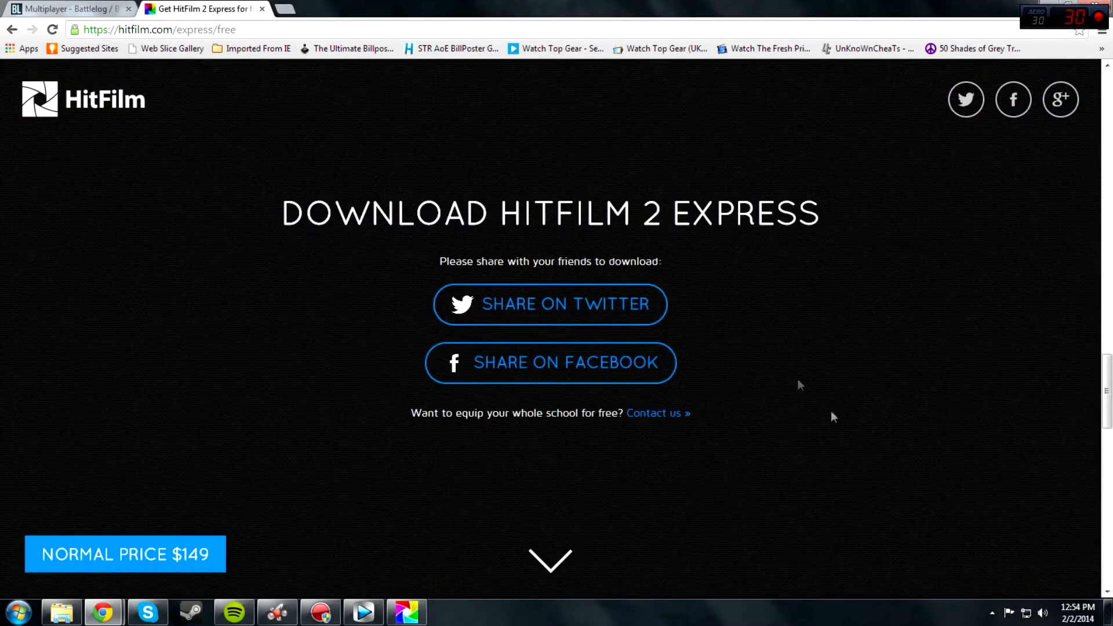
{"action": "mouse_move", "coordinate": [575, 312]}
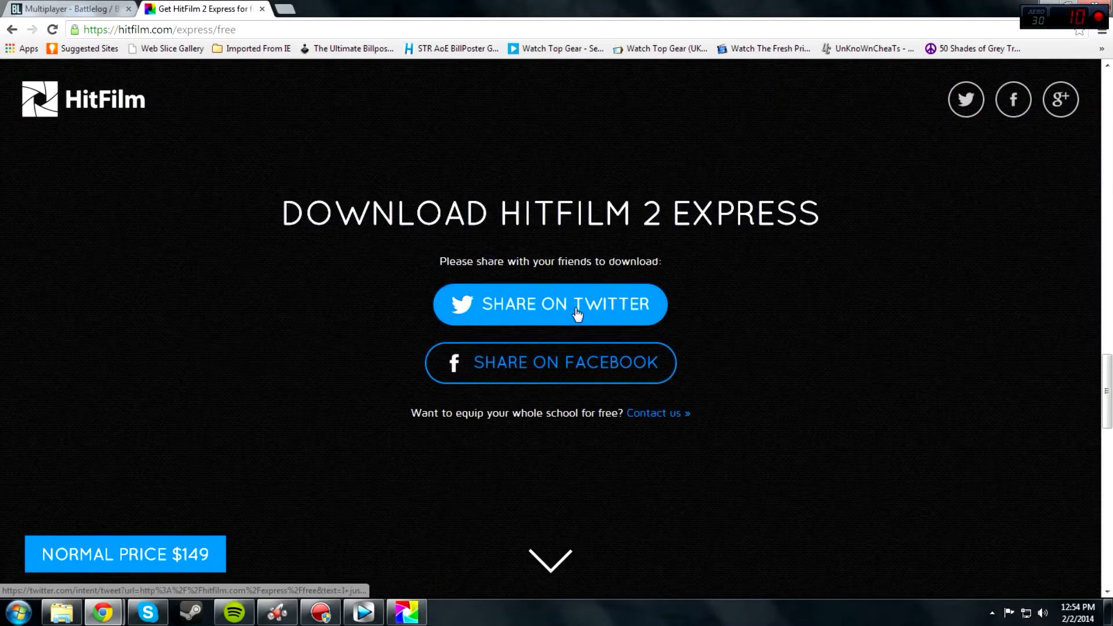
{"action": "left_click", "coordinate": [550, 304]}
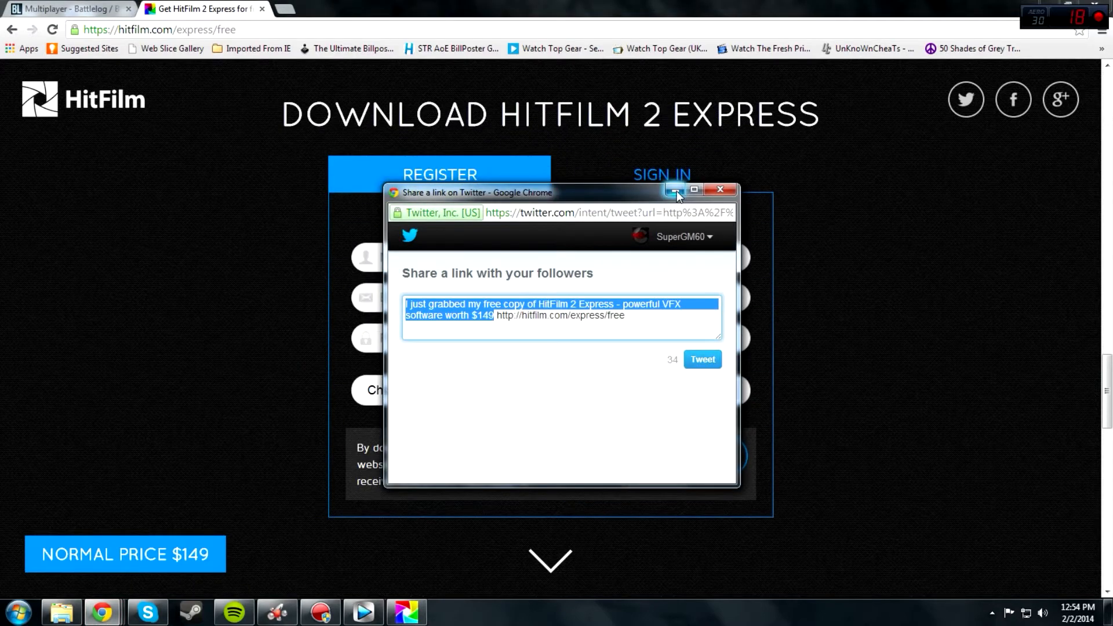
{"action": "left_click", "coordinate": [720, 189]}
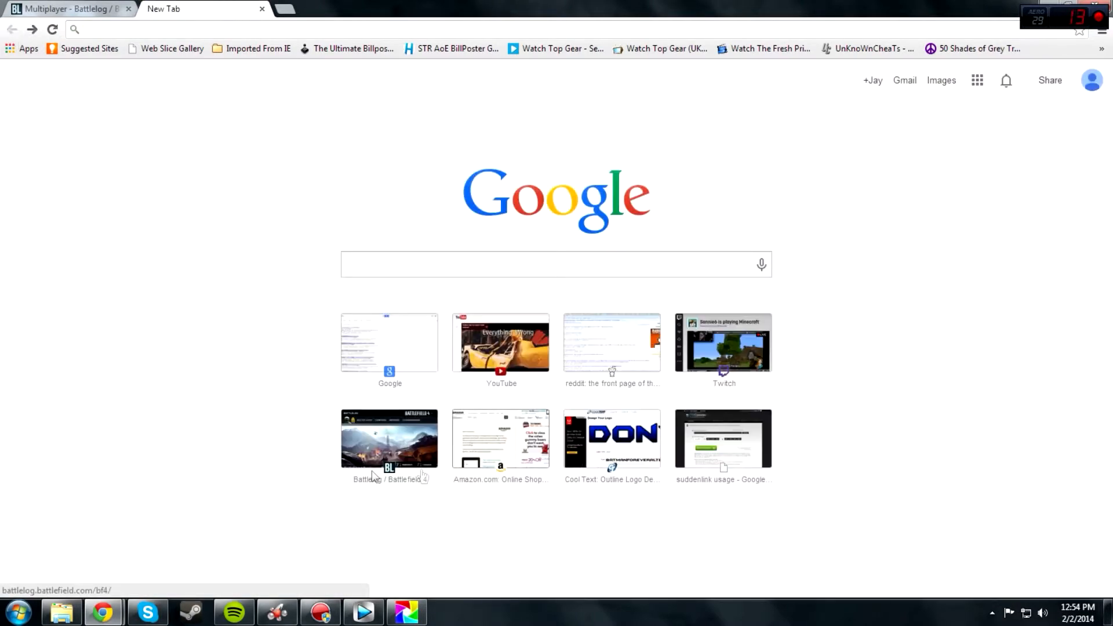
{"action": "left_click", "coordinate": [406, 611]}
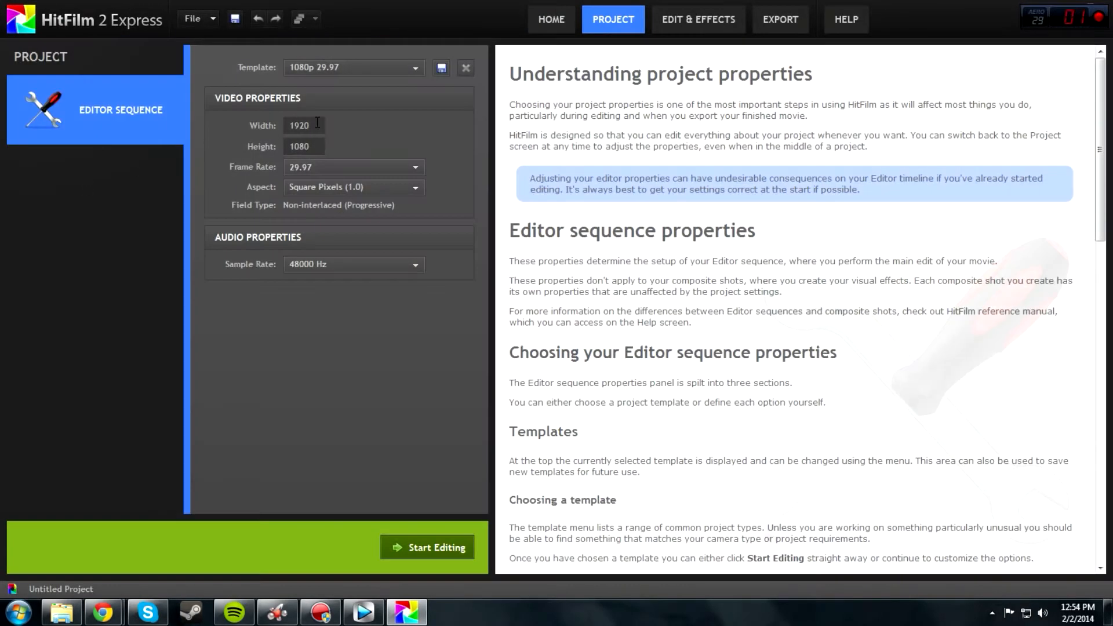
Set the project size to 1600 wide by 900 high and start editing
{"action": "type", "text": "1600"}
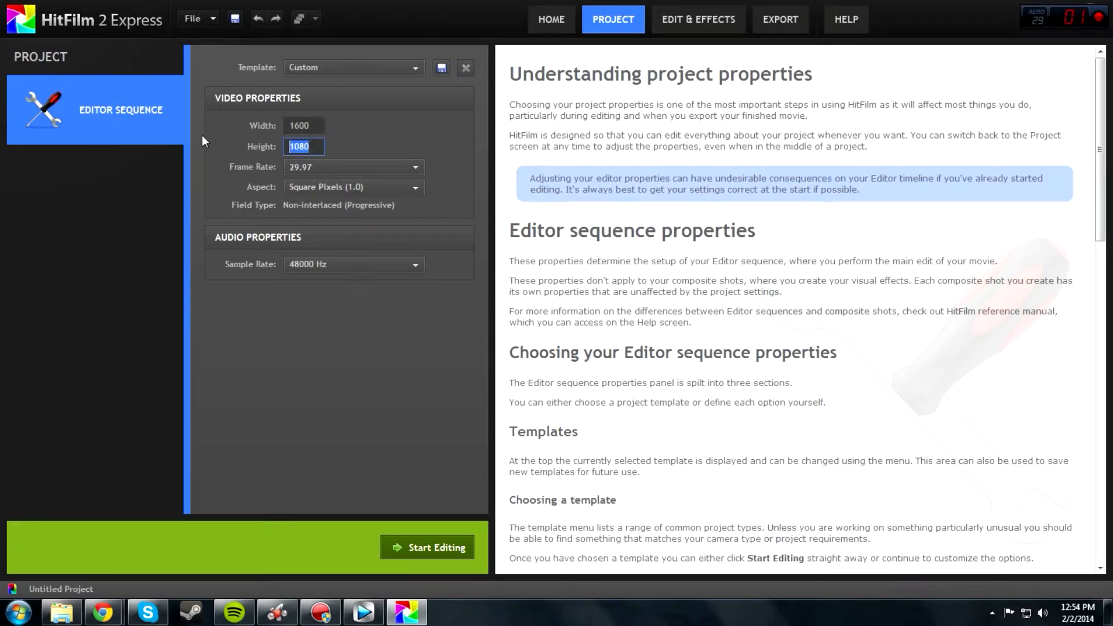
{"action": "type", "text": "900"}
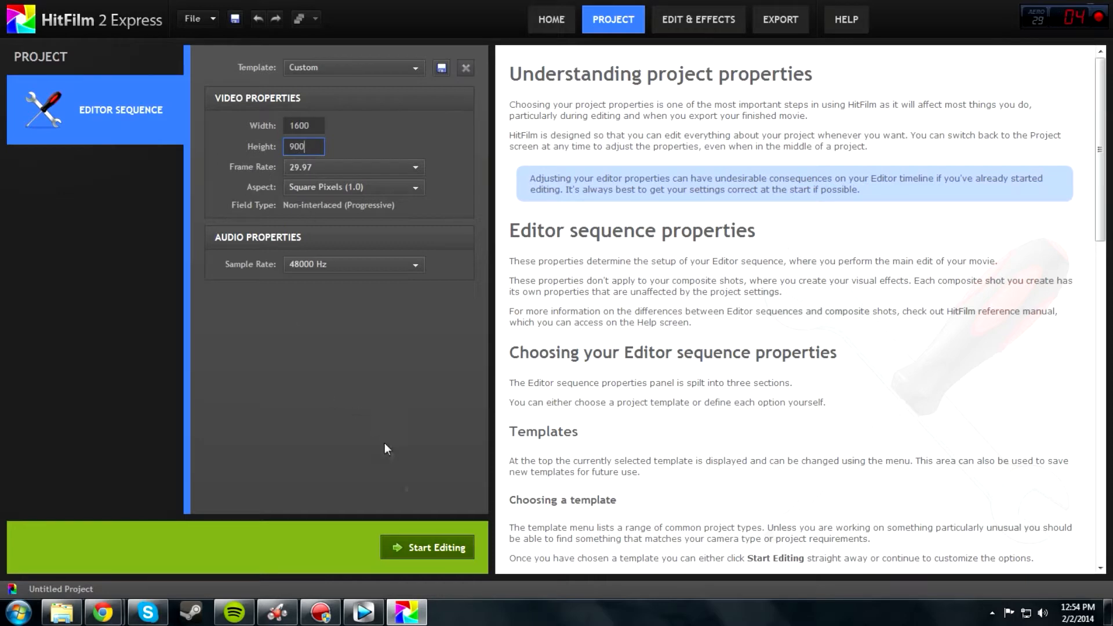
{"action": "mouse_move", "coordinate": [414, 542]}
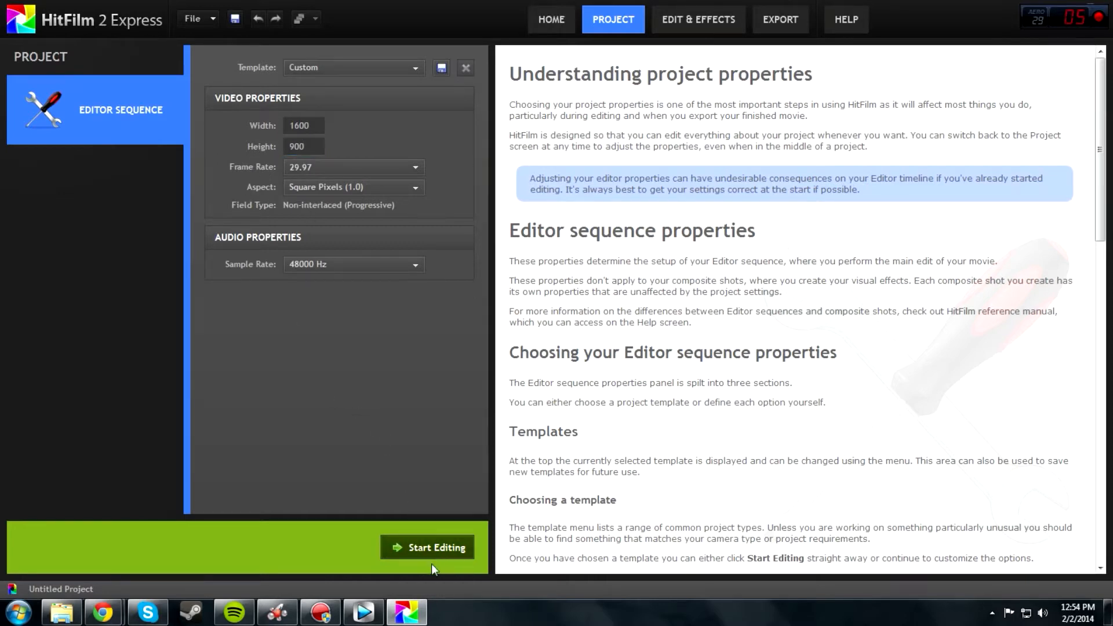
{"action": "left_click", "coordinate": [427, 547]}
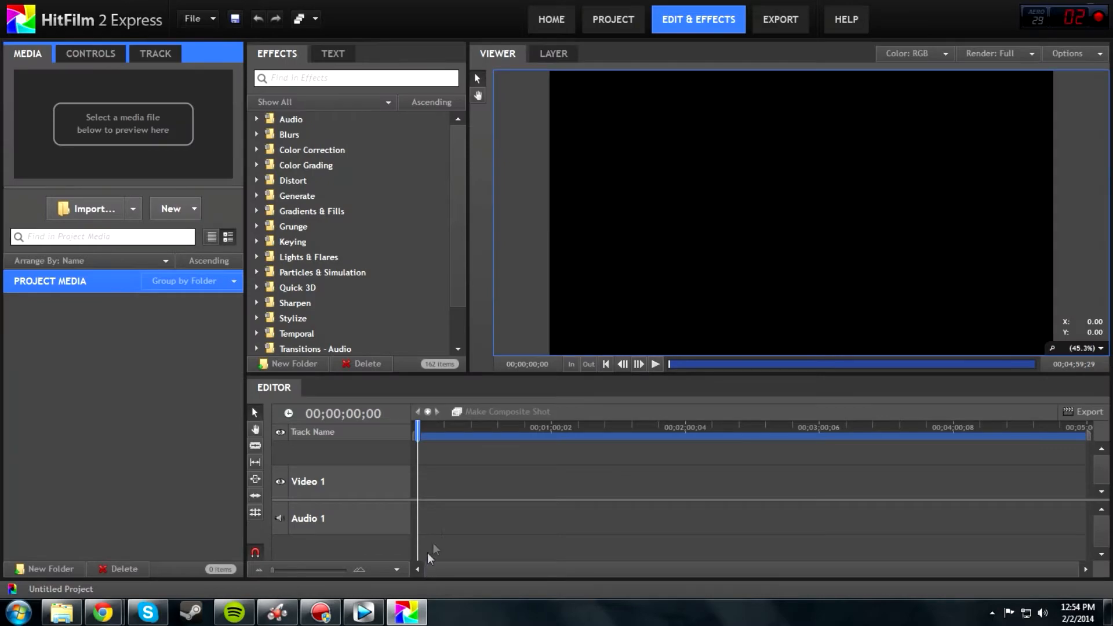
{"action": "left_click", "coordinate": [88, 209]}
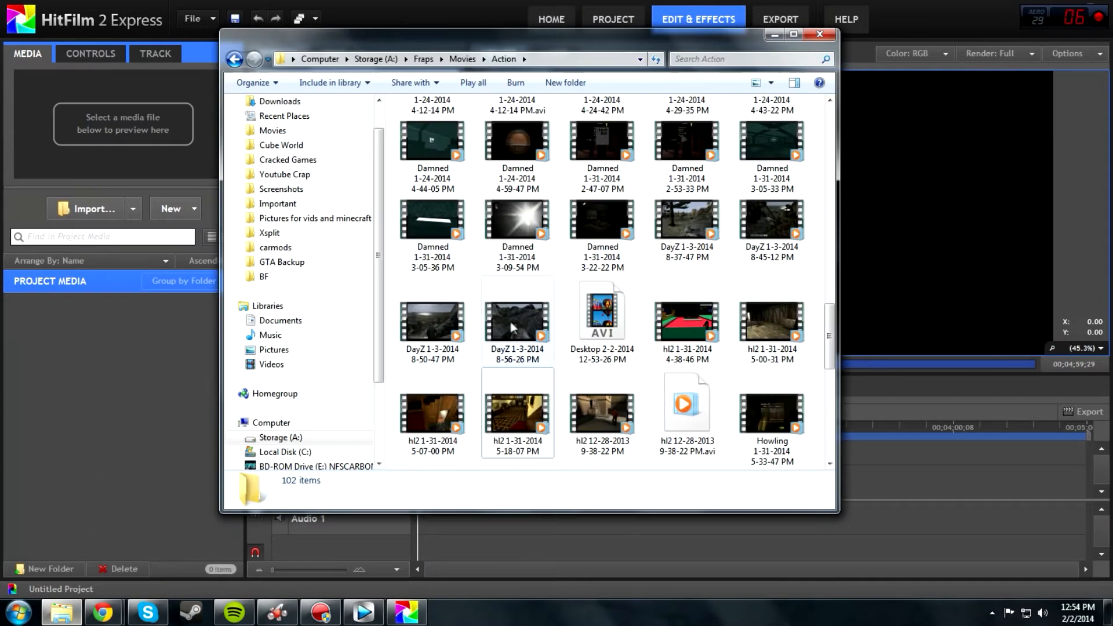
{"action": "scroll", "scroll_direction": "down", "scroll_amount": 3}
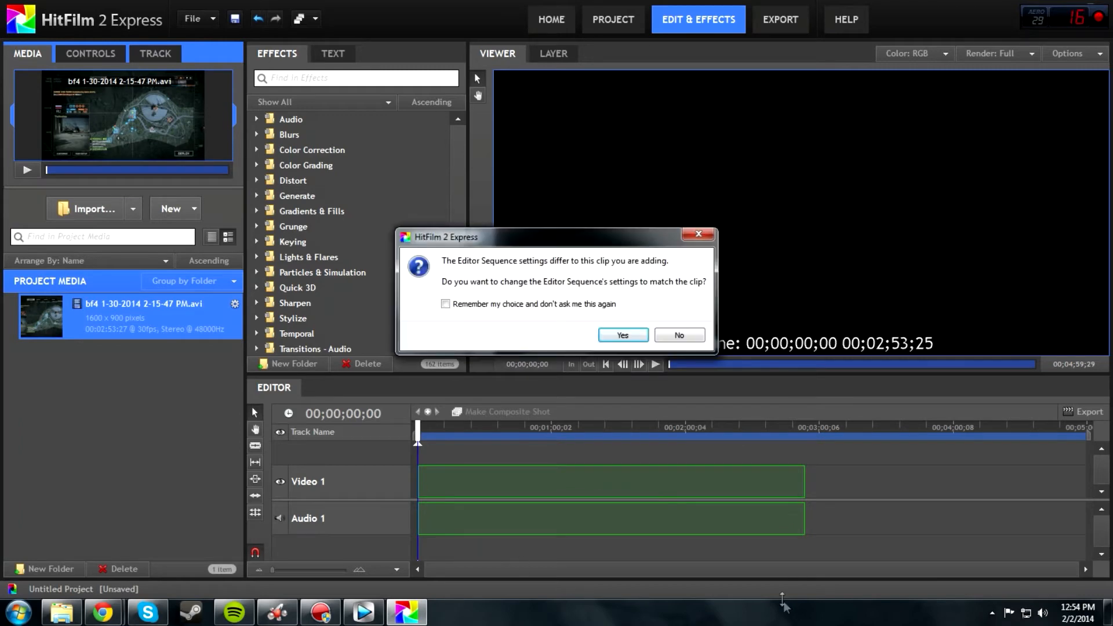
{"action": "mouse_move", "coordinate": [578, 285]}
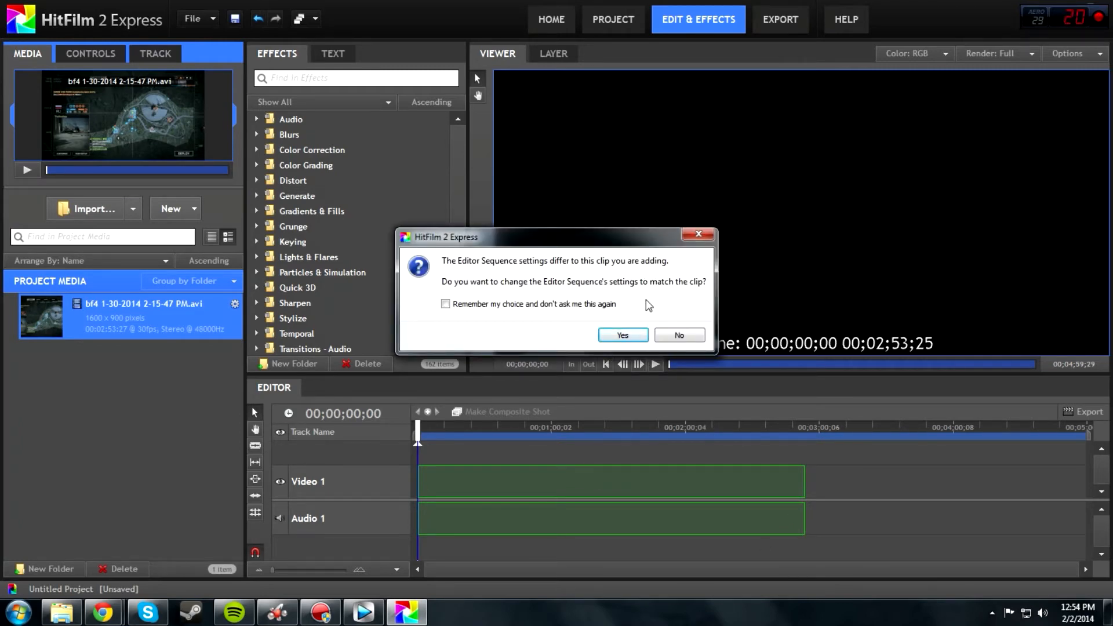
{"action": "left_click", "coordinate": [622, 335]}
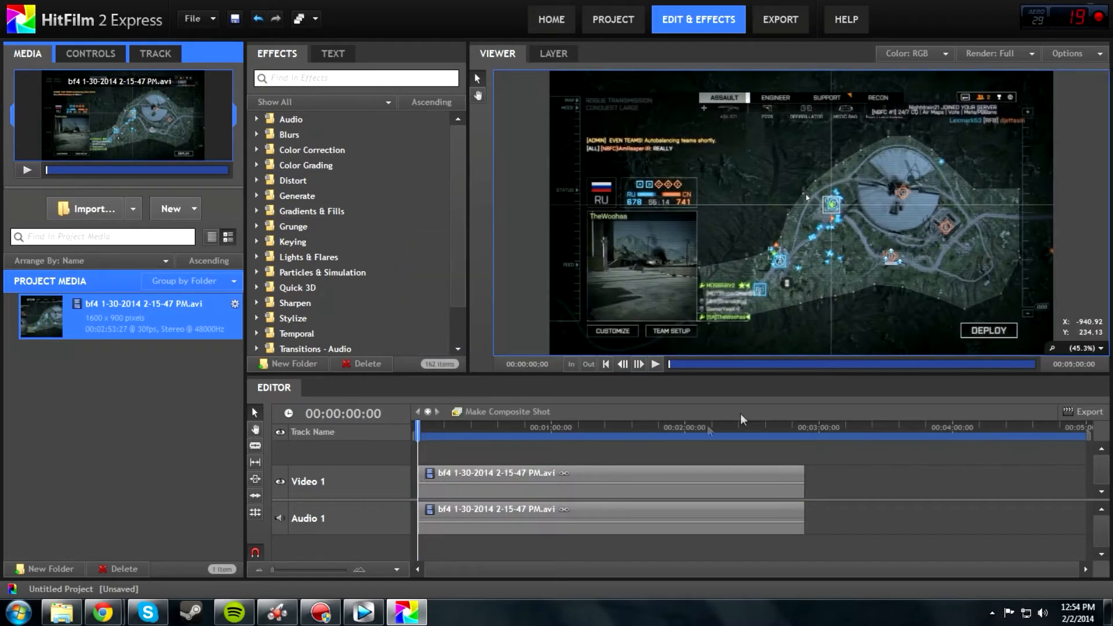
{"action": "mouse_move", "coordinate": [995, 328]}
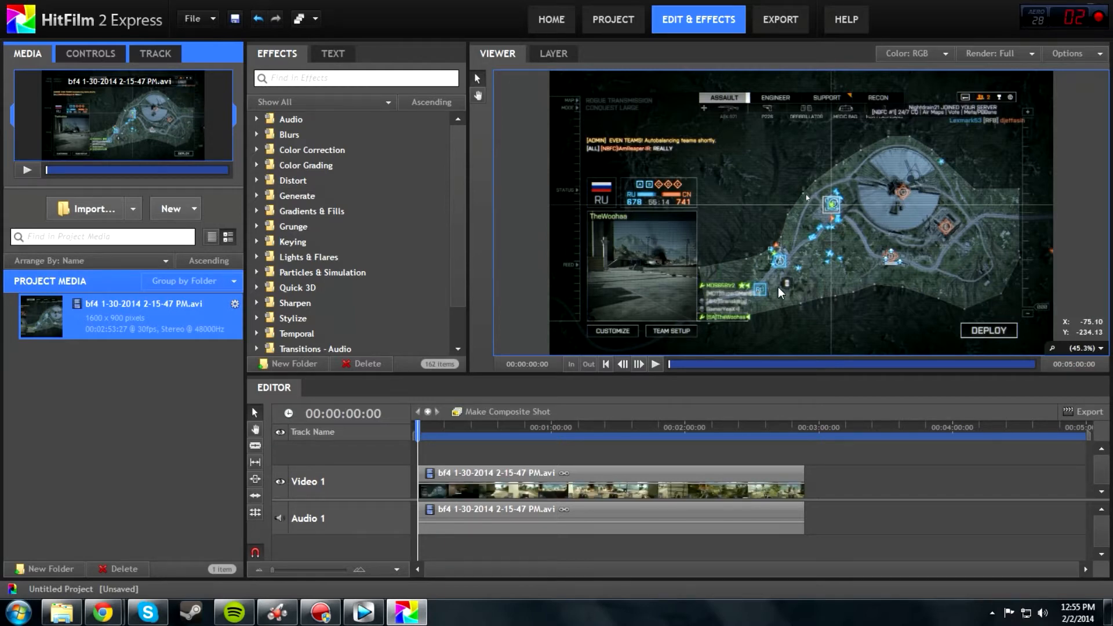
{"action": "mouse_move", "coordinate": [613, 278]}
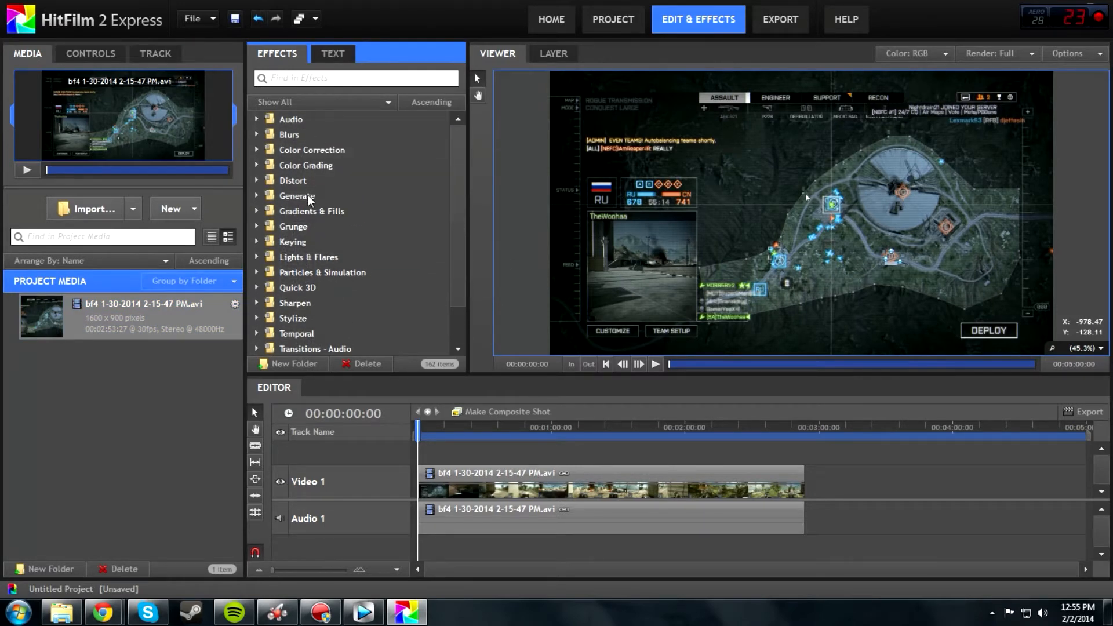
{"action": "mouse_move", "coordinate": [461, 284]}
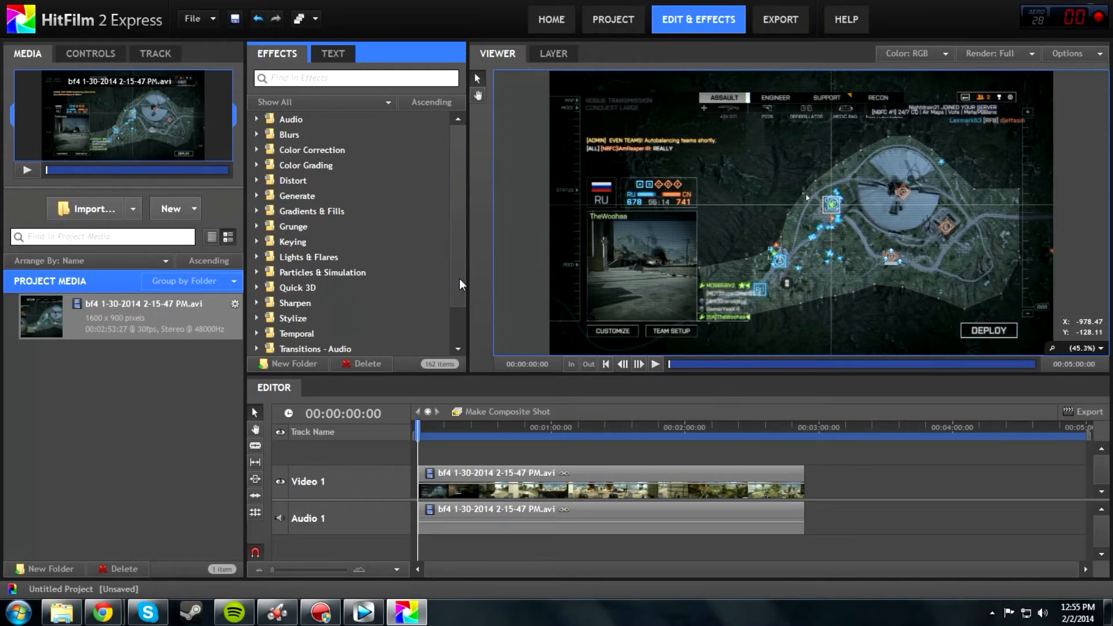
{"action": "scroll", "scroll_direction": "down", "scroll_amount": 3}
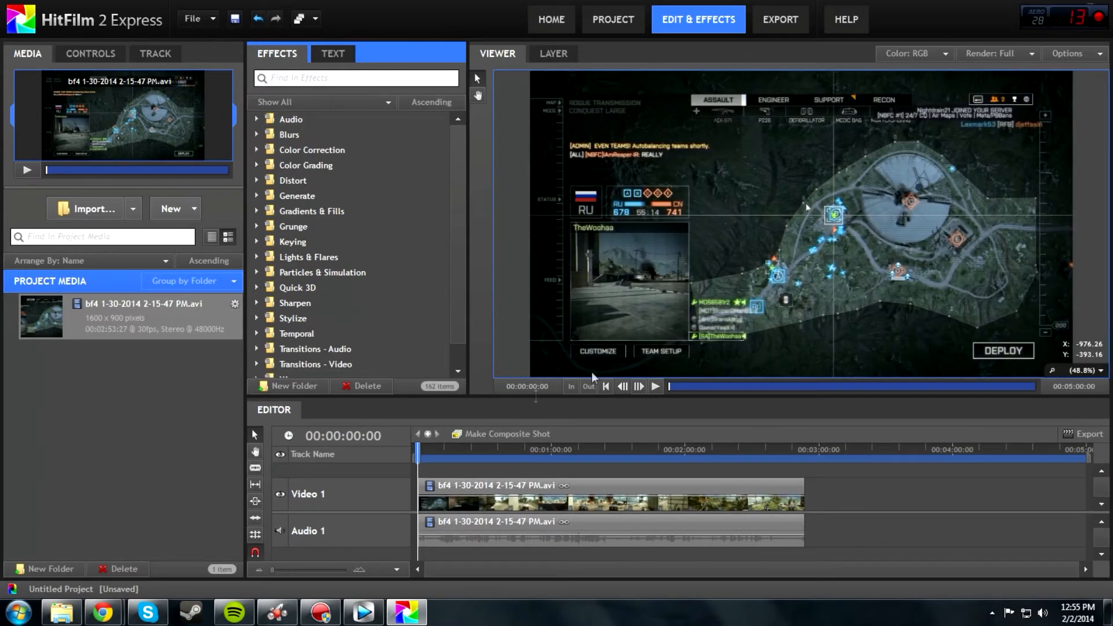
{"action": "mouse_move", "coordinate": [646, 429]}
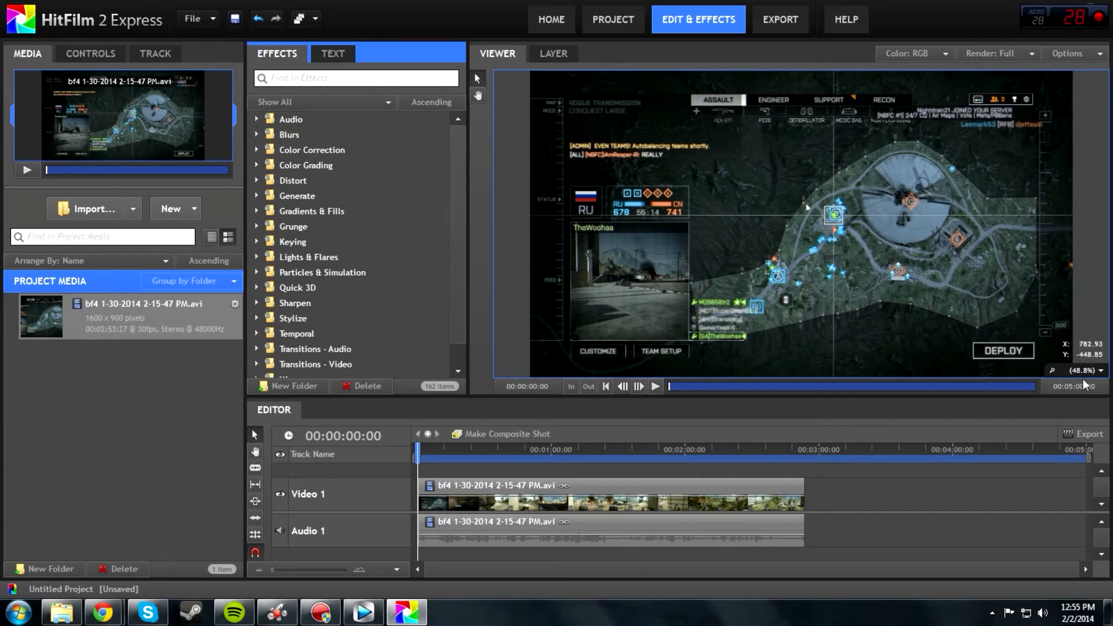
{"action": "mouse_move", "coordinate": [666, 239]}
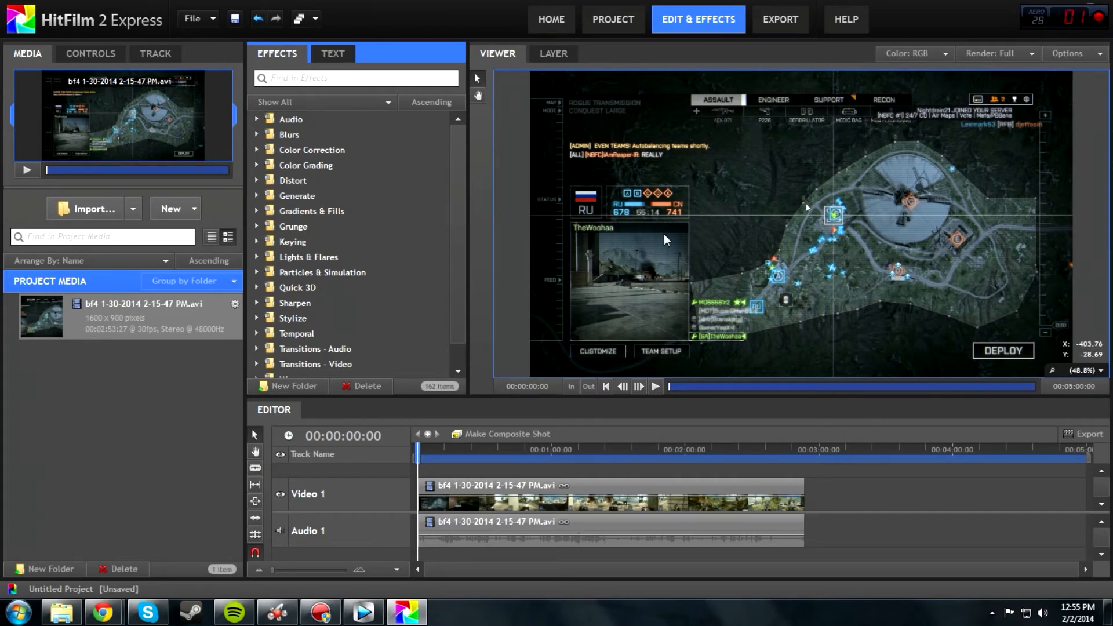